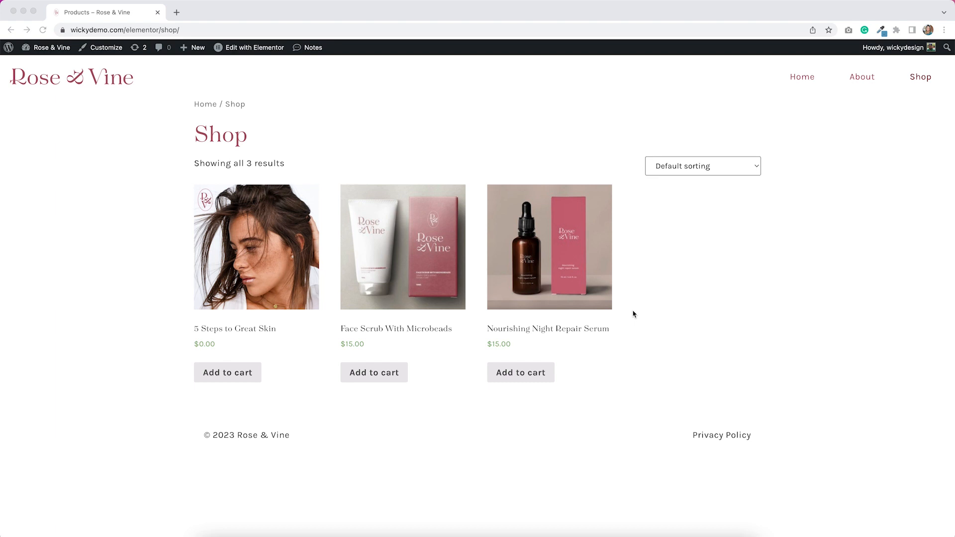
pyautogui.moveTo(256, 252)
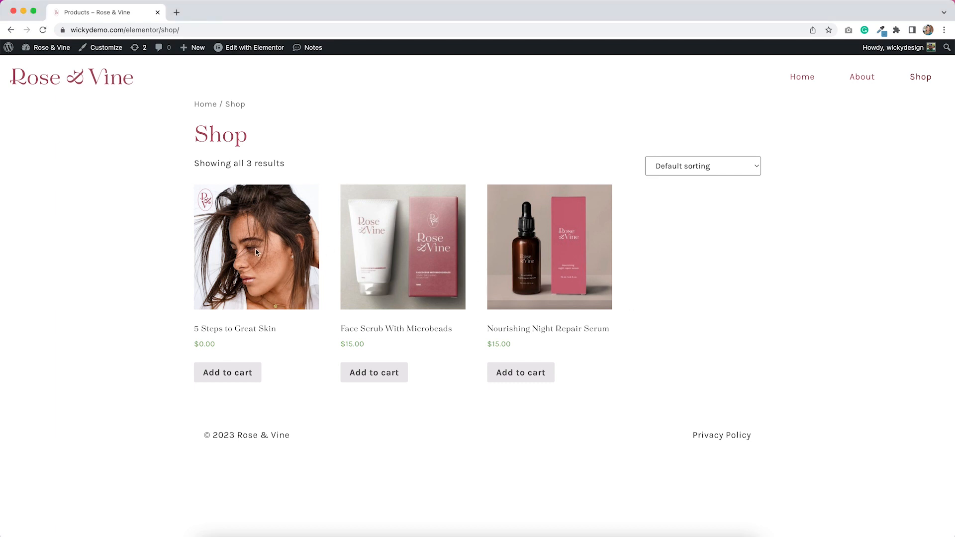
# Step: Copy the 5stepsgreatskin PDF URL from Media Library and open the 5 Steps to Great Skin product
pyautogui.click(255, 247)
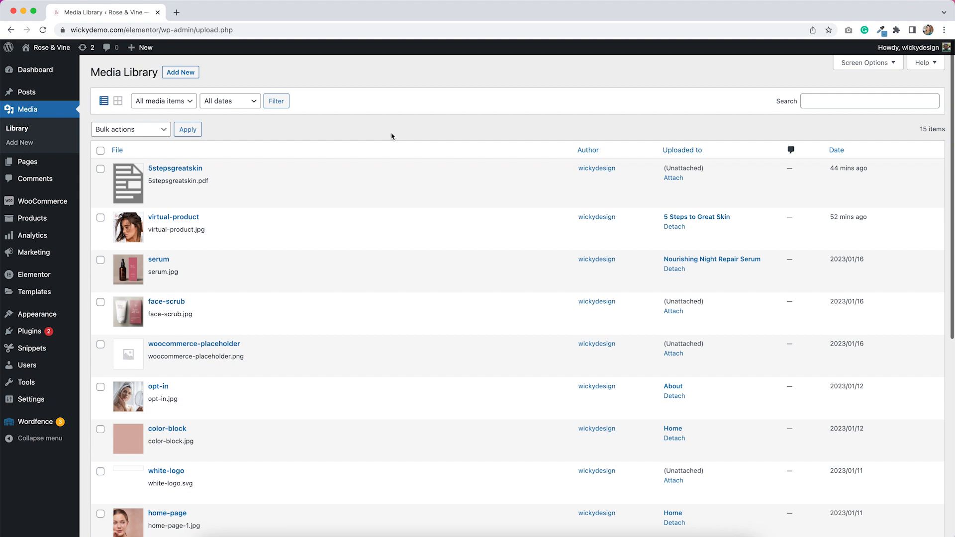
pyautogui.moveTo(429, 168)
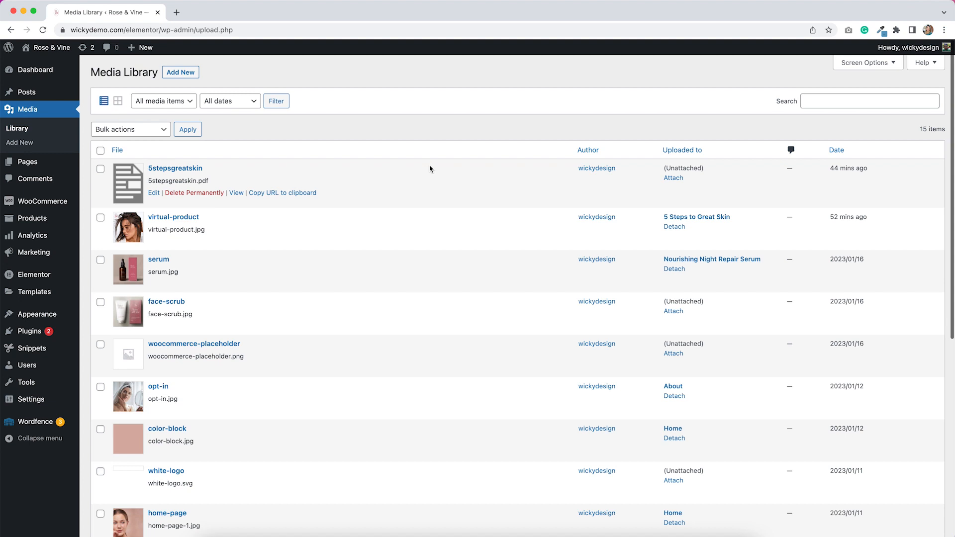
pyautogui.moveTo(315, 204)
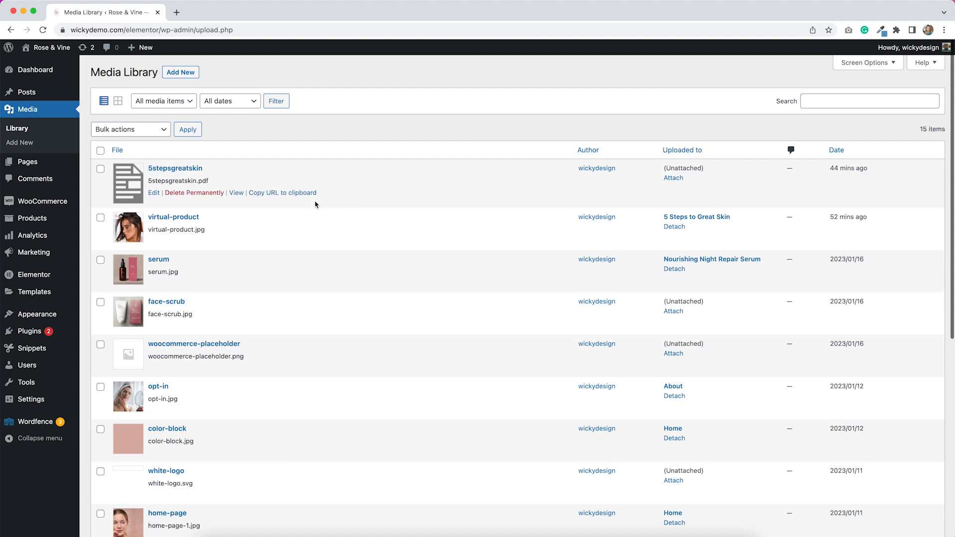
pyautogui.moveTo(296, 196)
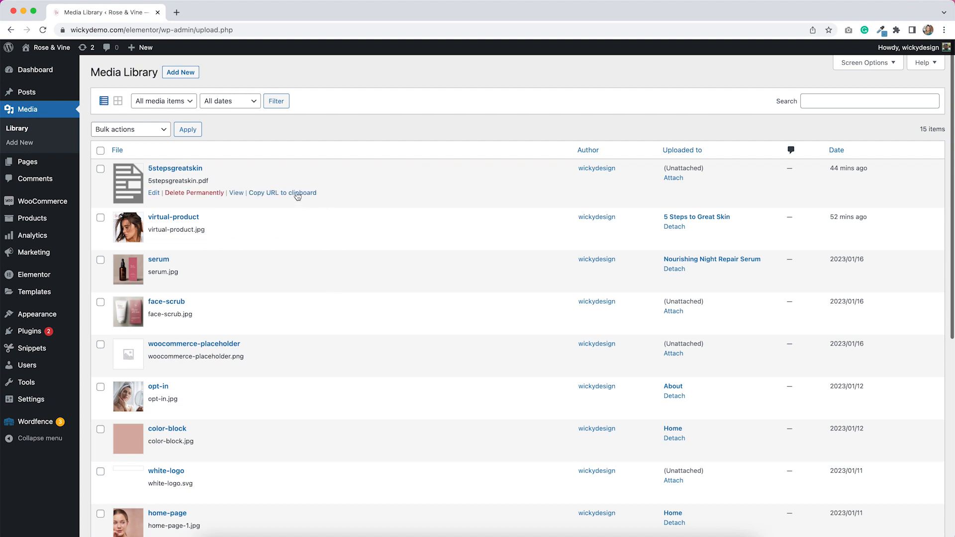
pyautogui.click(282, 193)
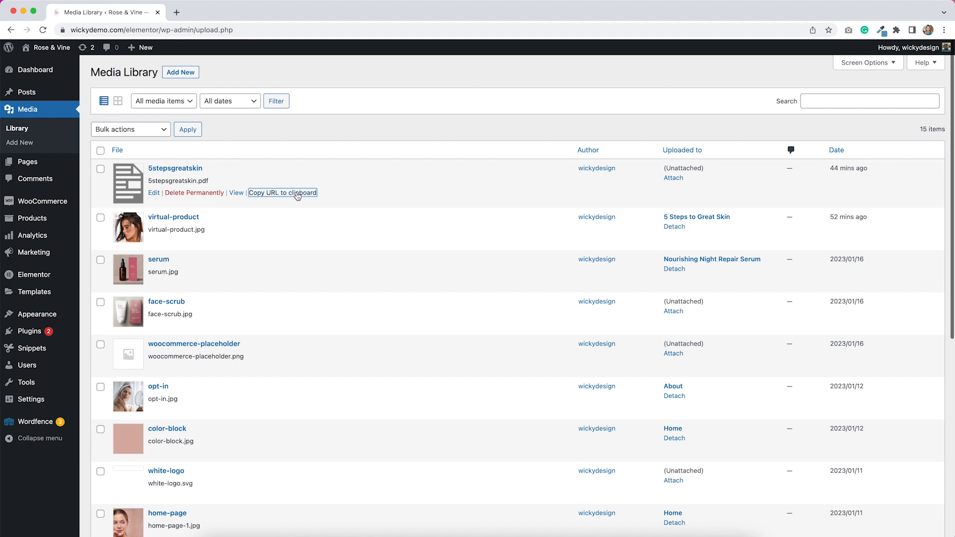
pyautogui.click(696, 216)
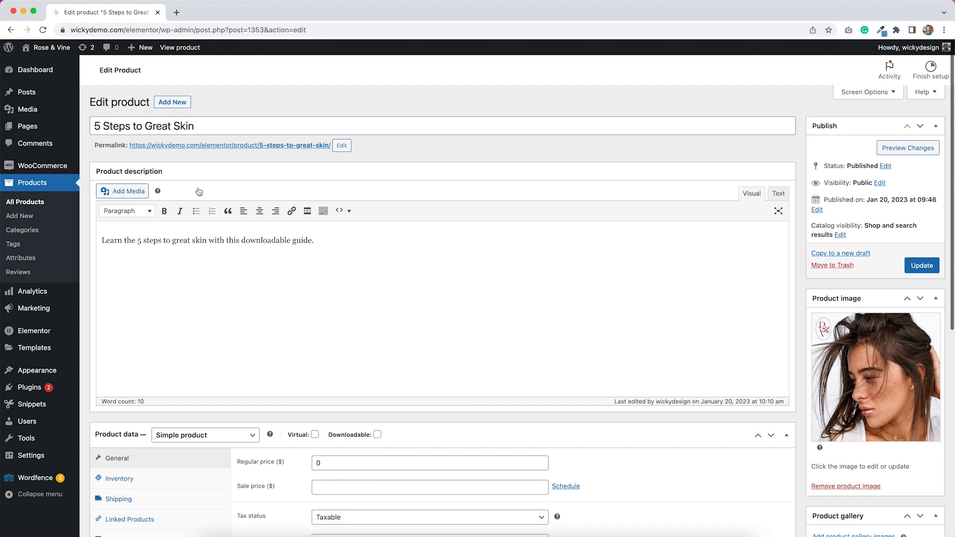
pyautogui.moveTo(319, 315)
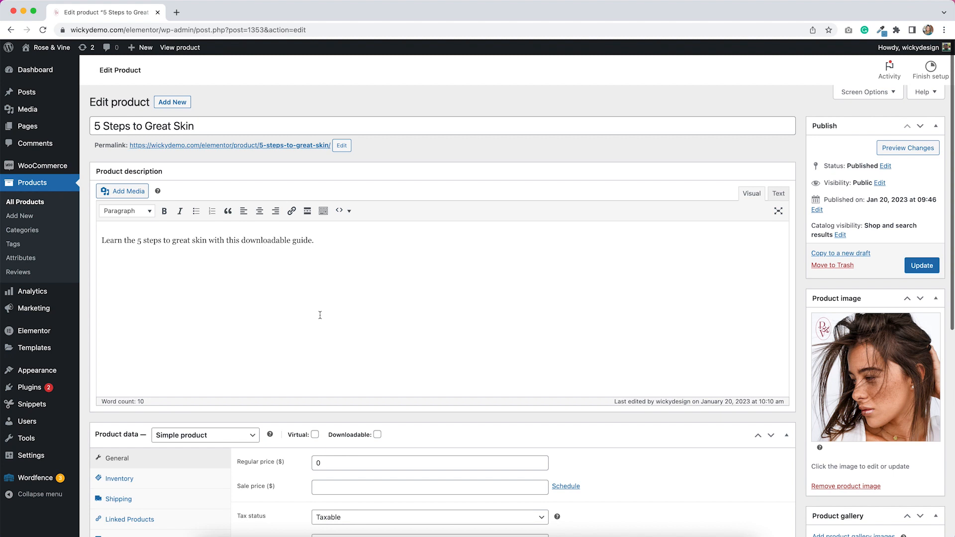
# Step: Tick Virtual in Product data for 5 Steps to Great Skin
pyautogui.scroll(-3)
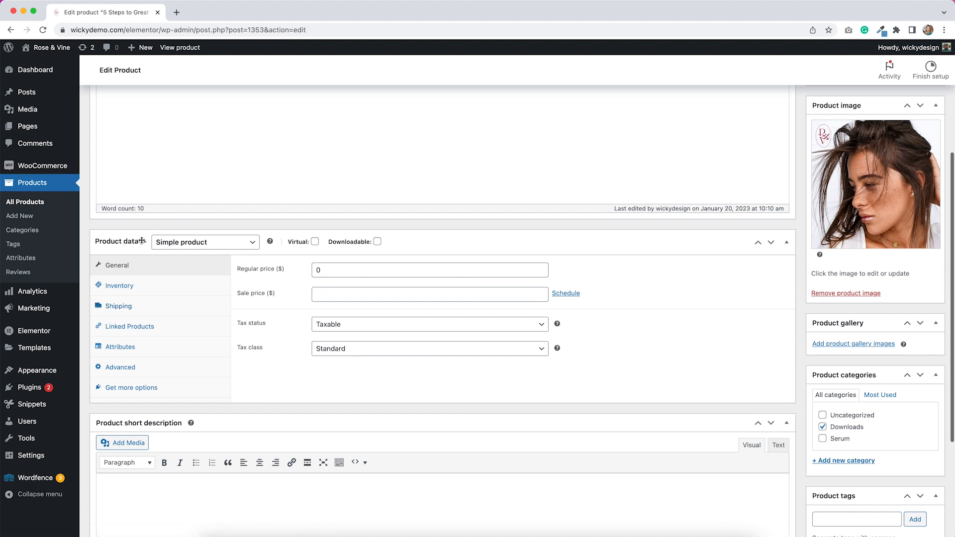
pyautogui.moveTo(315, 242)
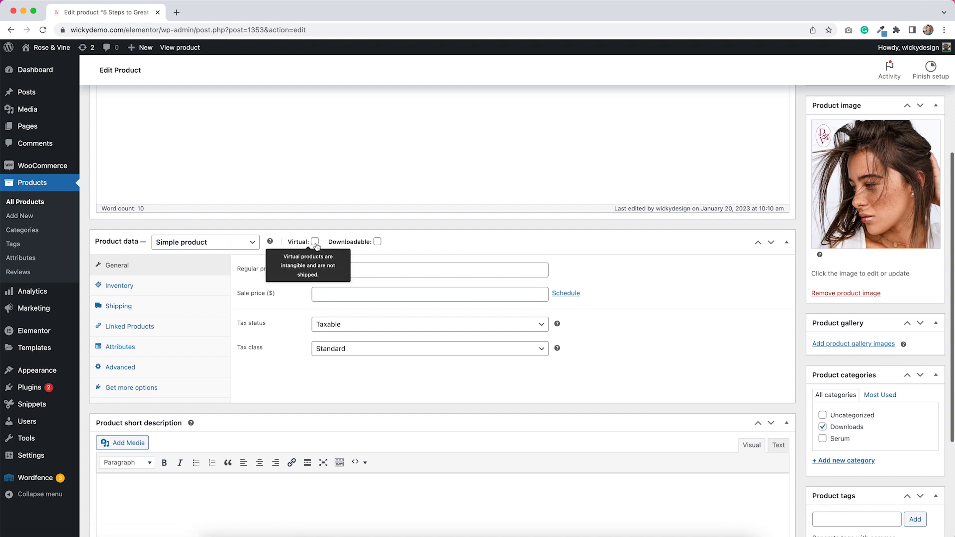
pyautogui.click(315, 242)
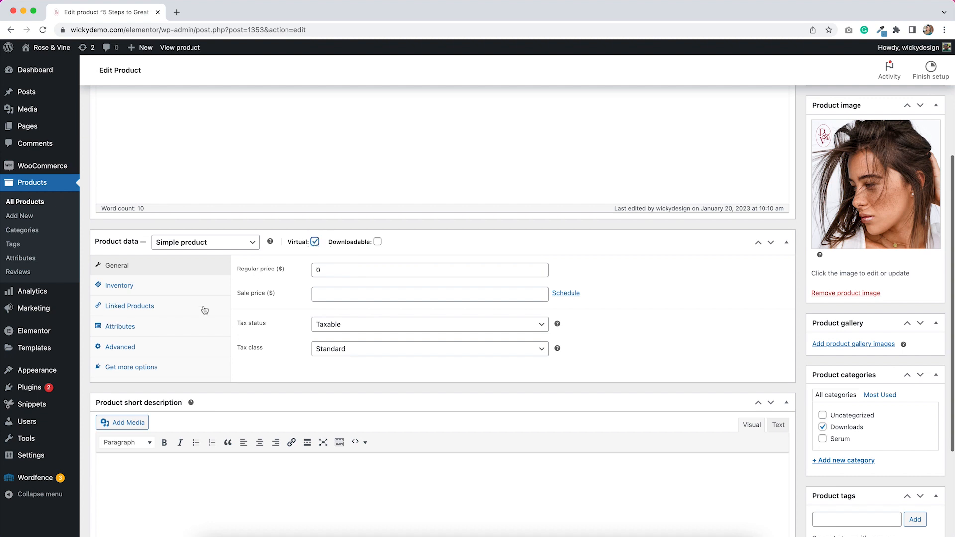
pyautogui.moveTo(190, 310)
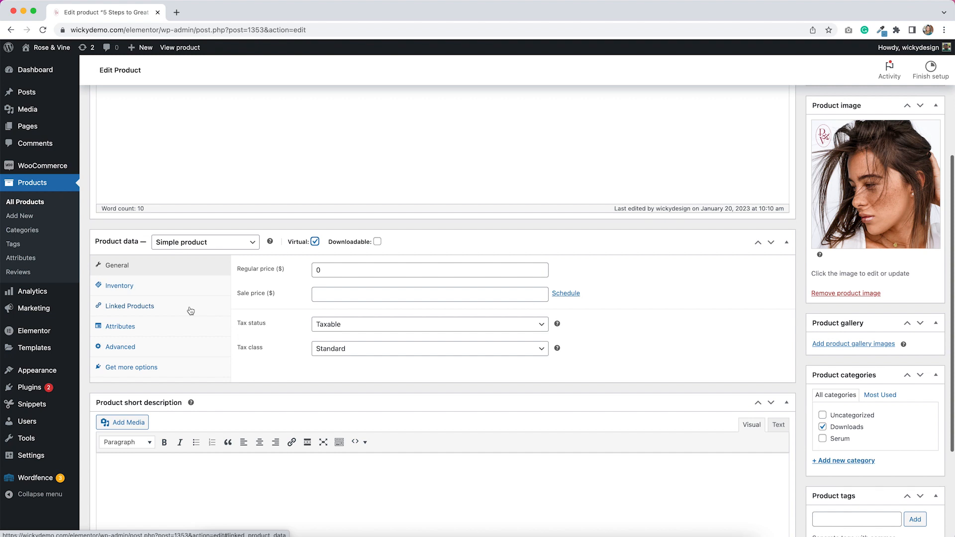
pyautogui.moveTo(185, 318)
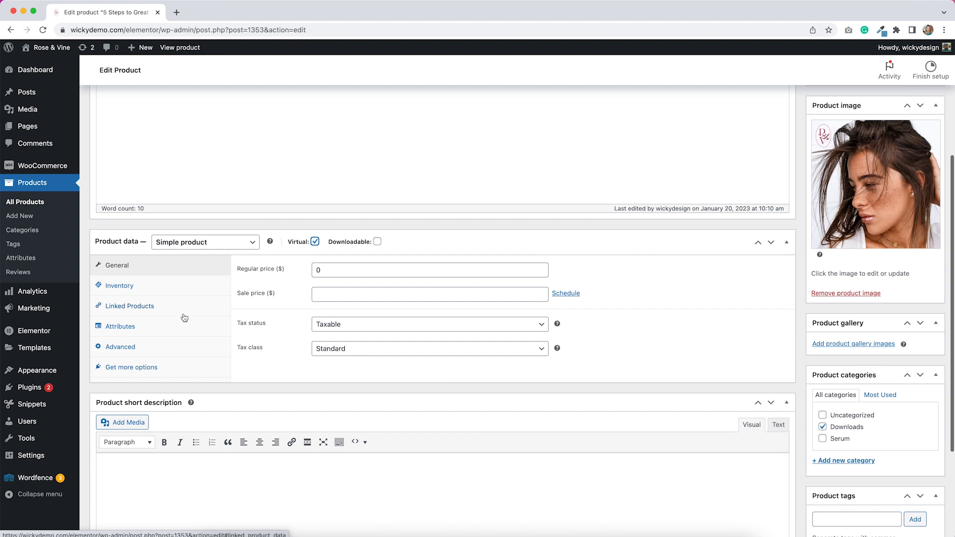
# Step: Enter the purchase note 'Download the PDF here' plus the 5stepsgreatskin.pdf URL under Advanced
pyautogui.click(120, 347)
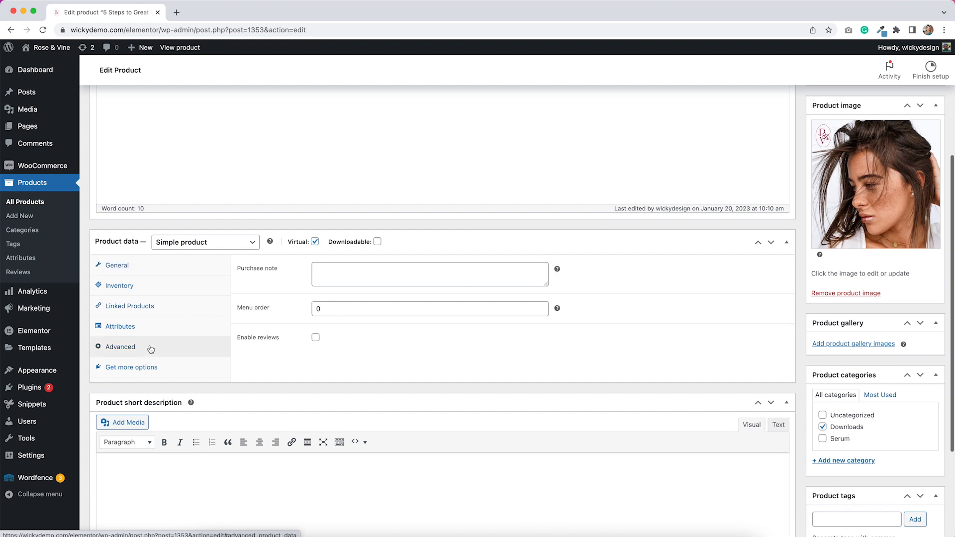
pyautogui.moveTo(277, 284)
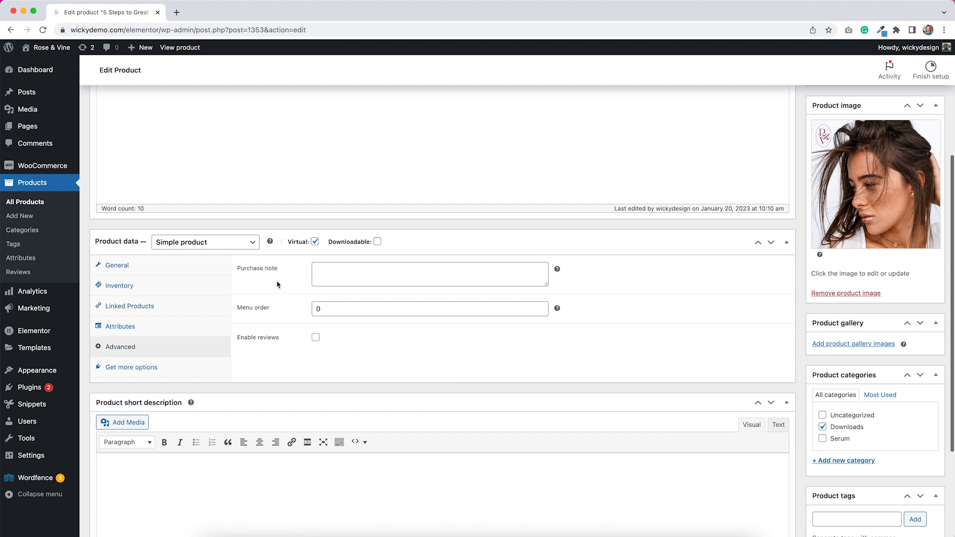
pyautogui.moveTo(421, 279)
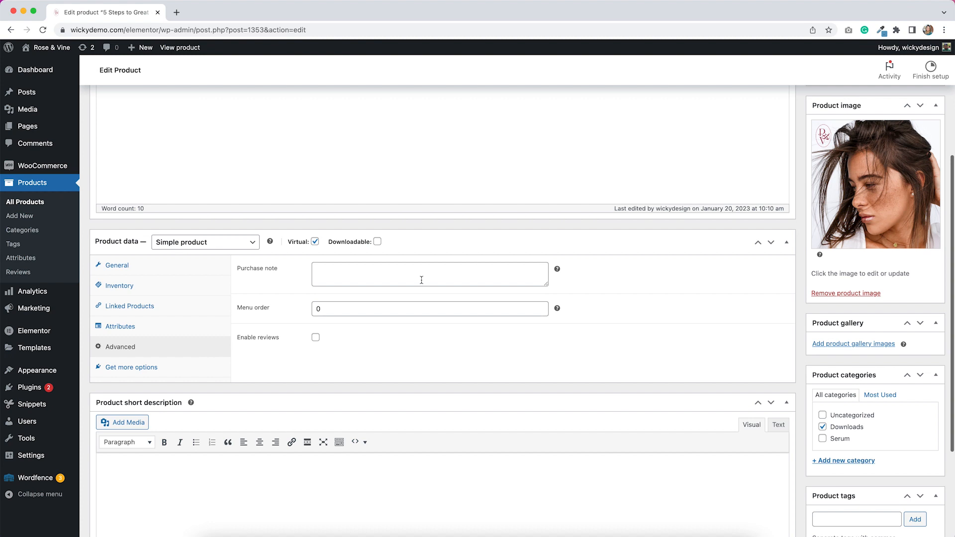
pyautogui.click(429, 274)
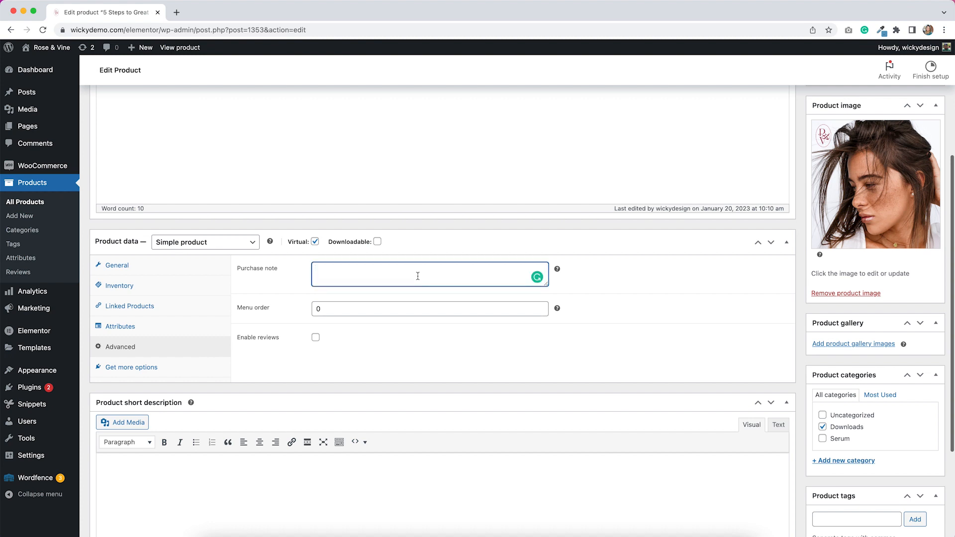
pyautogui.write('Down')
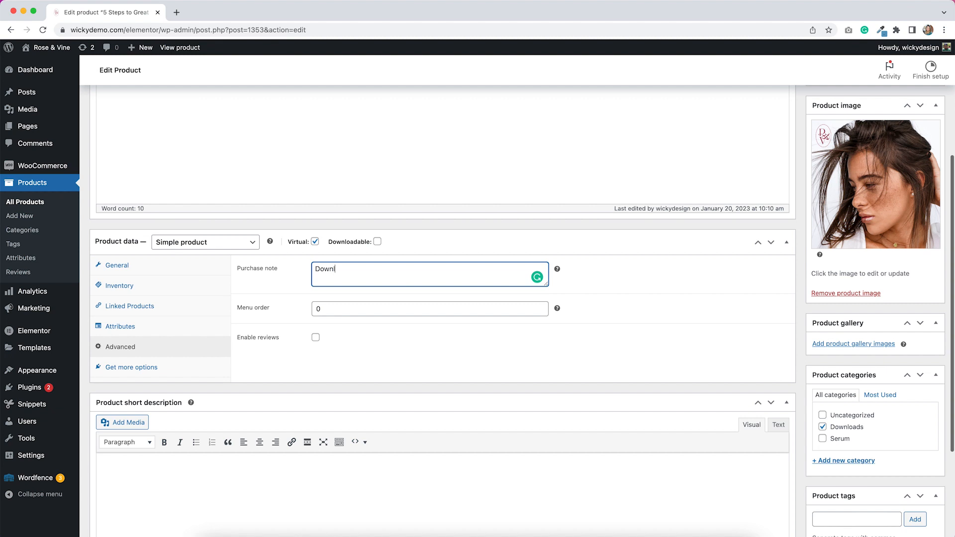
pyautogui.write('load t')
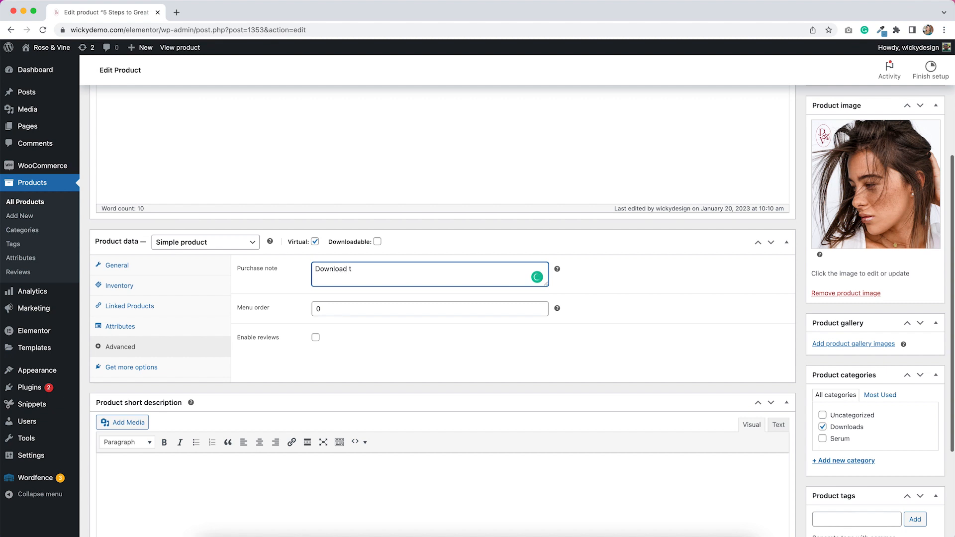
pyautogui.write('he PDF')
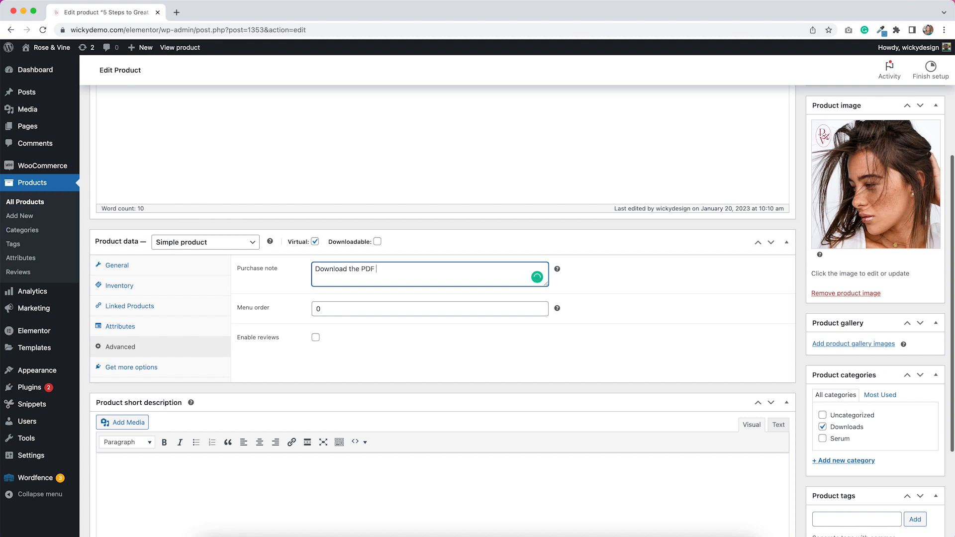
pyautogui.write('here')
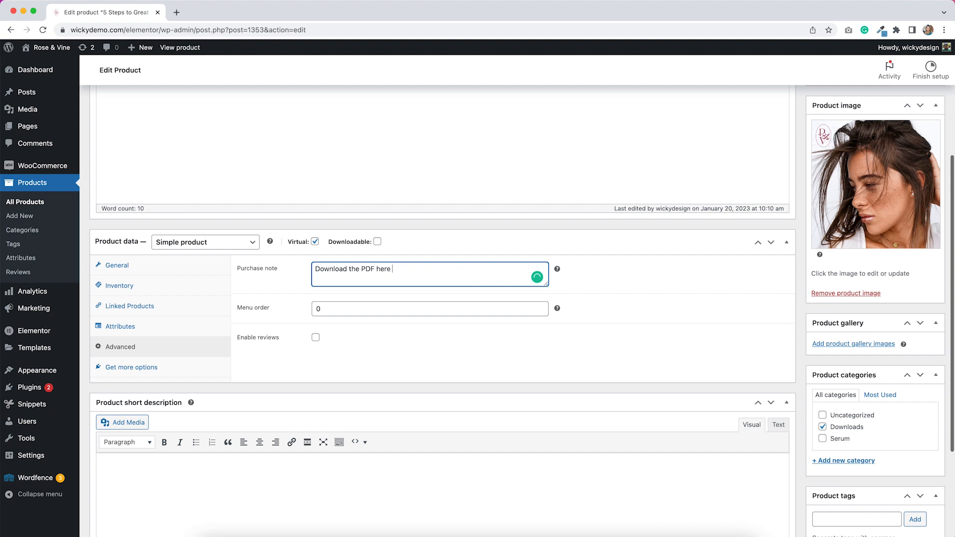
pyautogui.write('https://wickydemo.com/elementor/wp-content/uploads/2023/01/5stepsgreatskin.pdf')
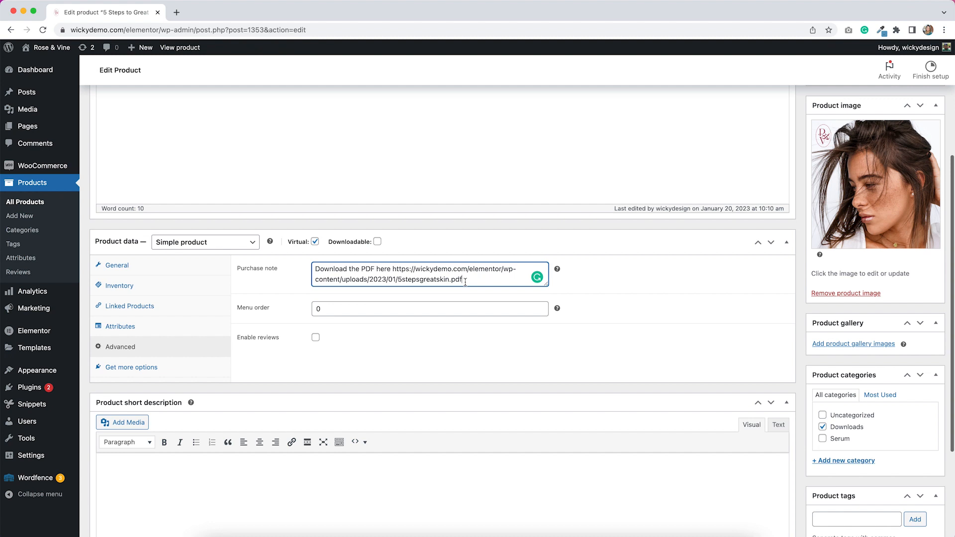
pyautogui.moveTo(393, 269)
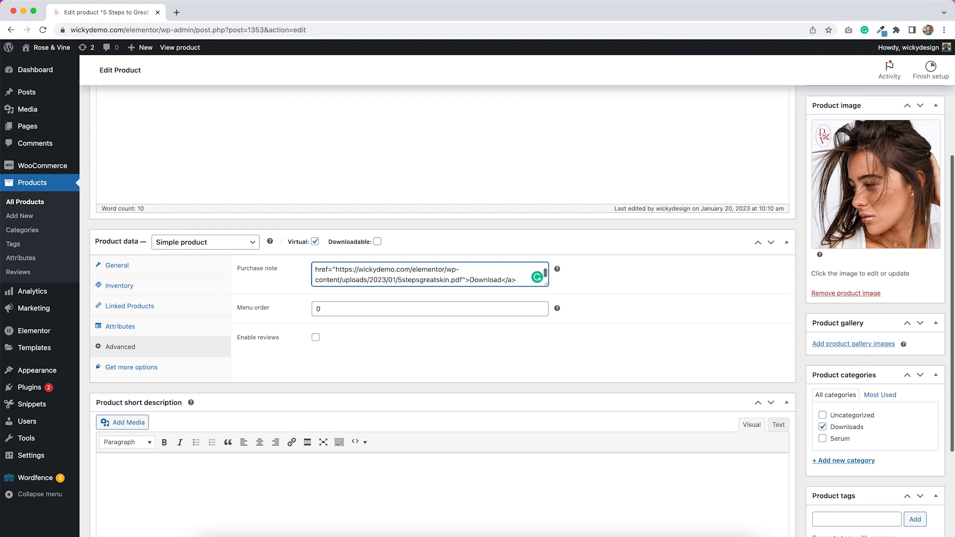
# Step: Scroll back up the product edit page once the note links the PDF
pyautogui.scroll(3)
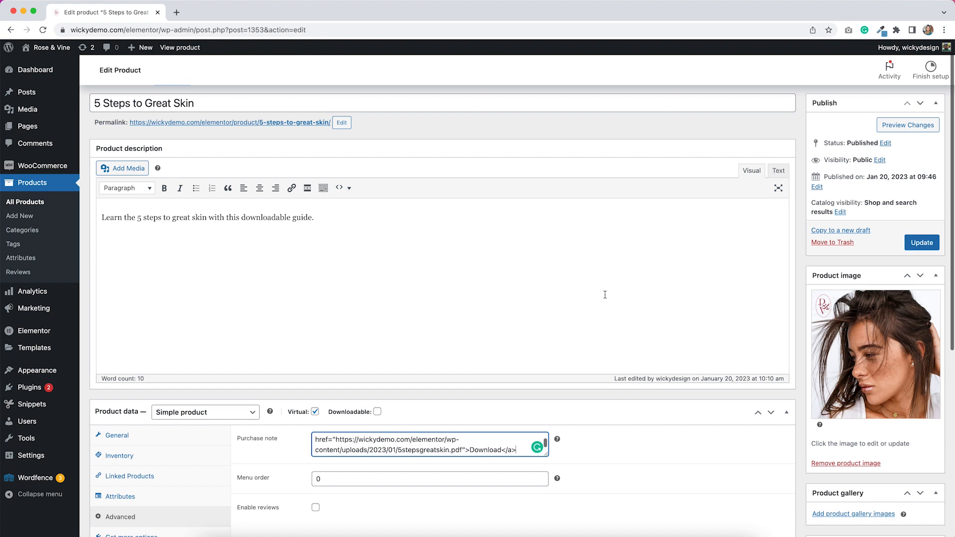
pyautogui.moveTo(329, 330)
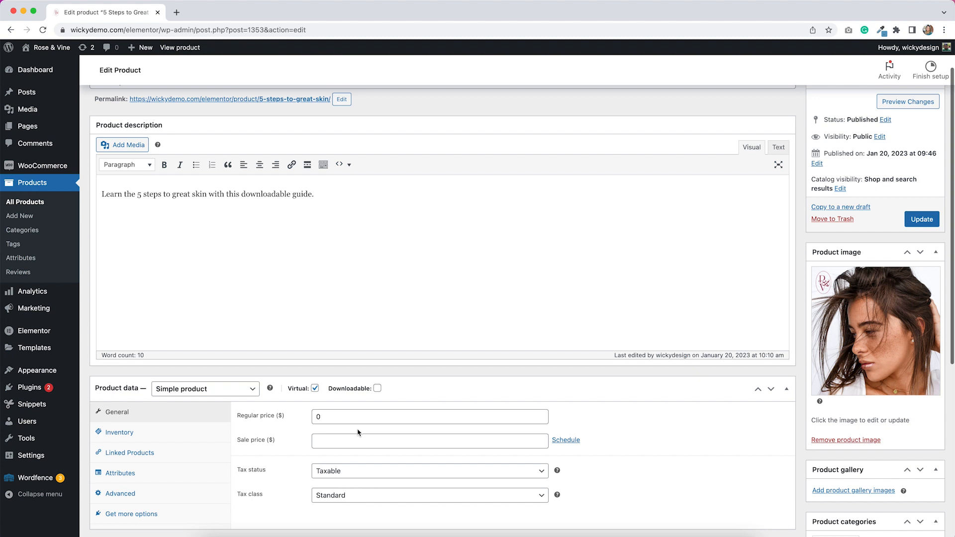
pyautogui.moveTo(323, 429)
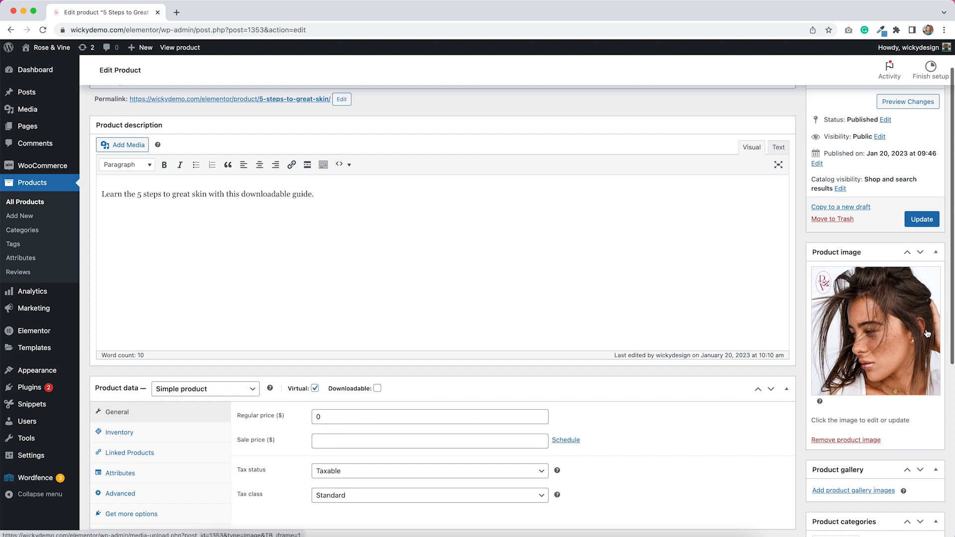
# Step: Update the product and view its storefront page priced at $0.00
pyautogui.click(921, 219)
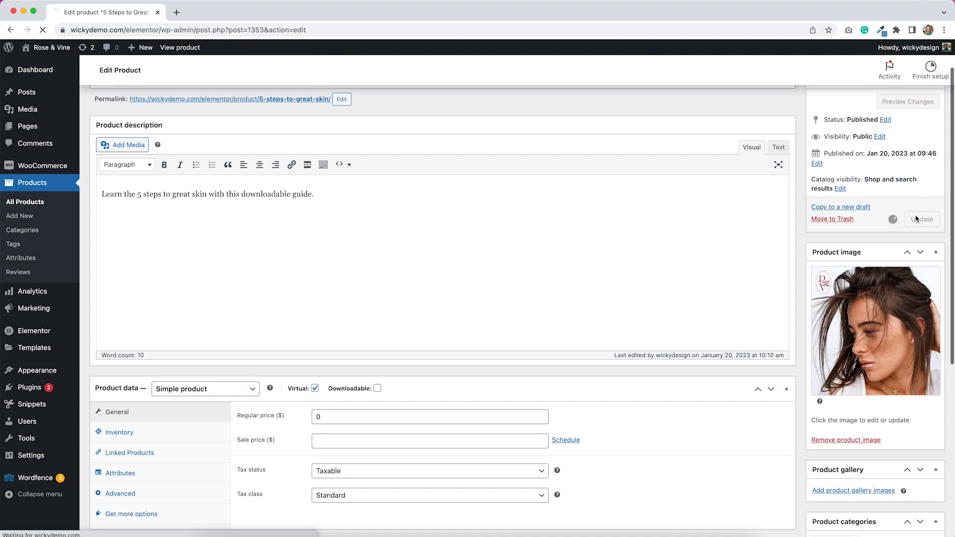
pyautogui.click(180, 46)
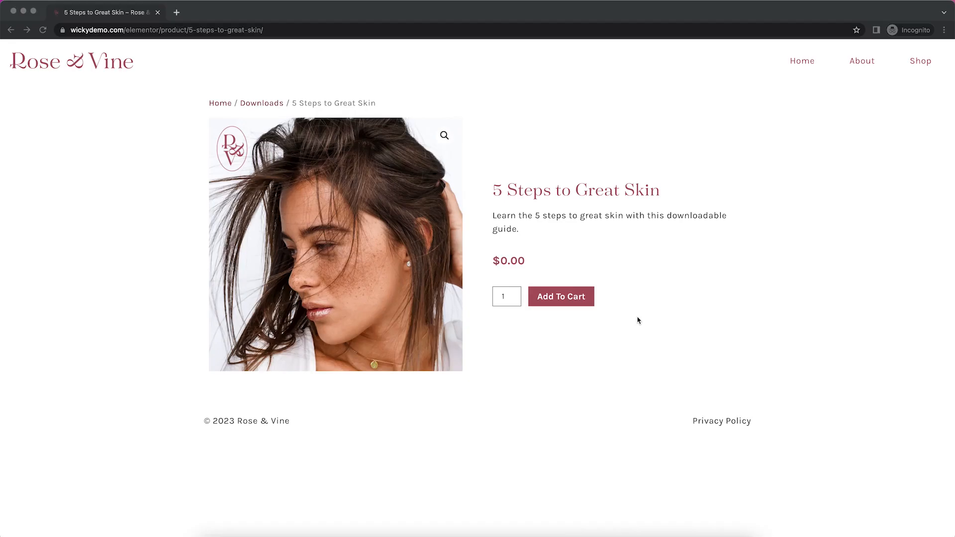
# Step: Add the 5 Steps to Great Skin guide to the cart and view the $0.00 cart
pyautogui.click(561, 296)
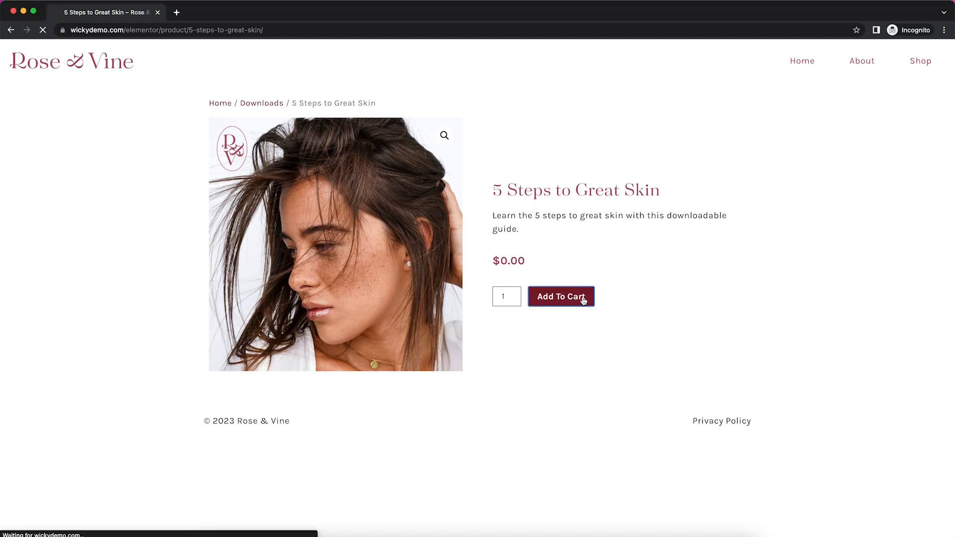
pyautogui.click(561, 296)
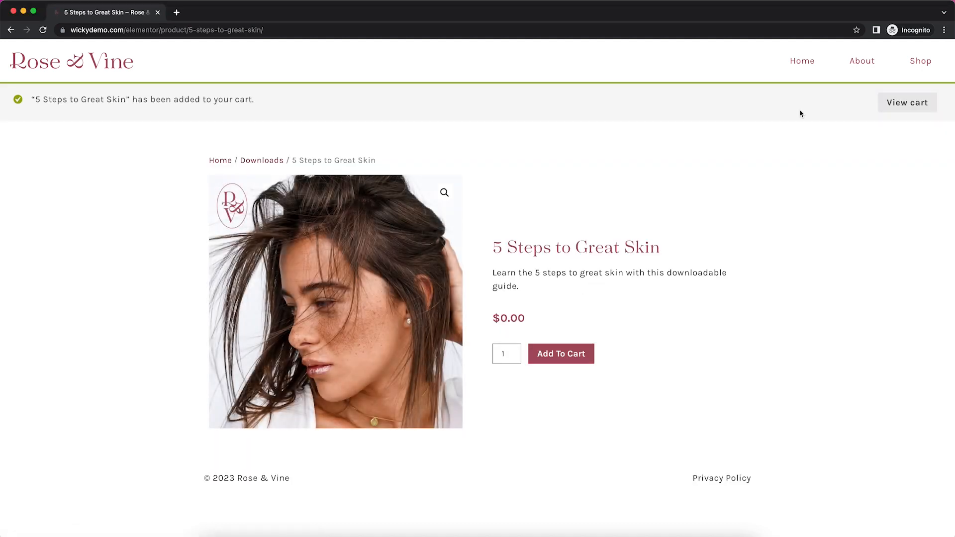
pyautogui.click(907, 103)
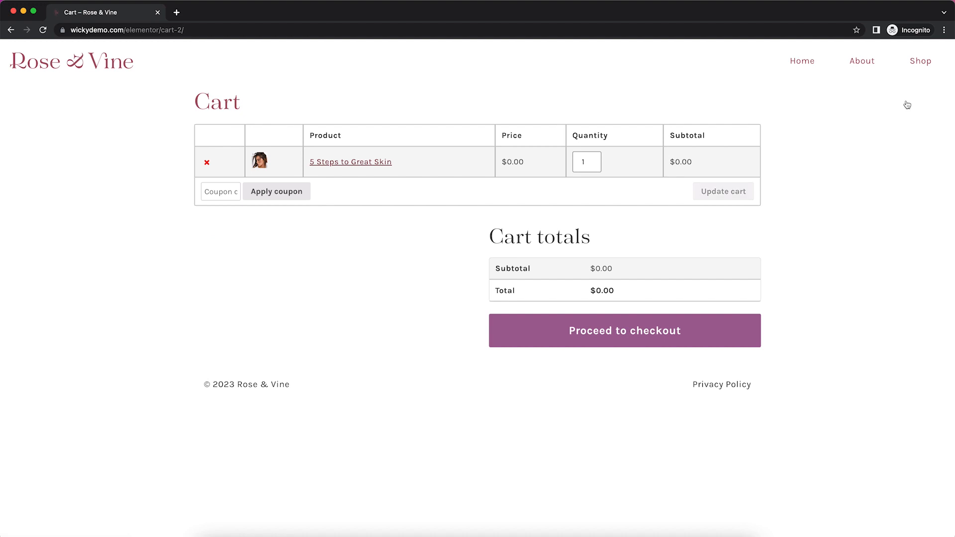
pyautogui.moveTo(697, 330)
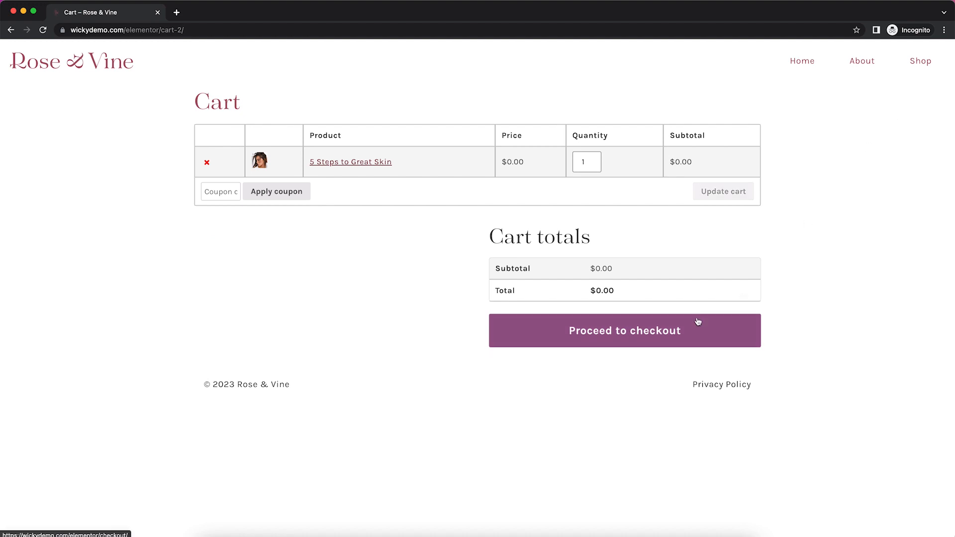
# Step: Proceed to checkout and place the $0.00 order for the guide
pyautogui.click(624, 331)
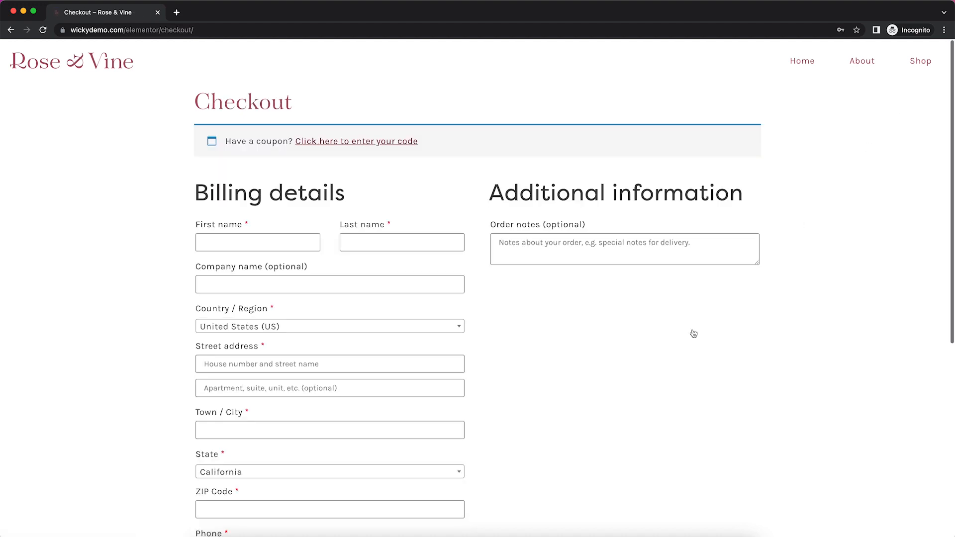
pyautogui.moveTo(481, 325)
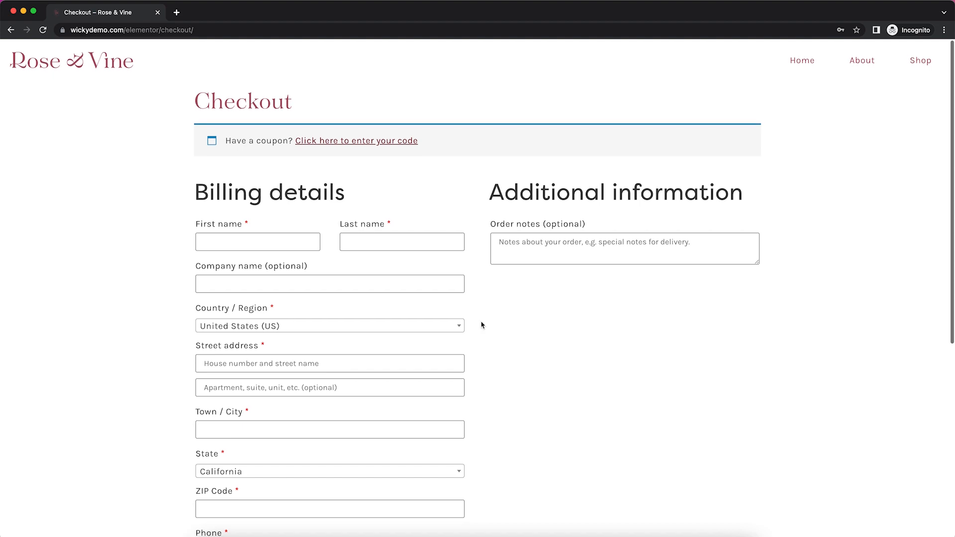
pyautogui.scroll(-3)
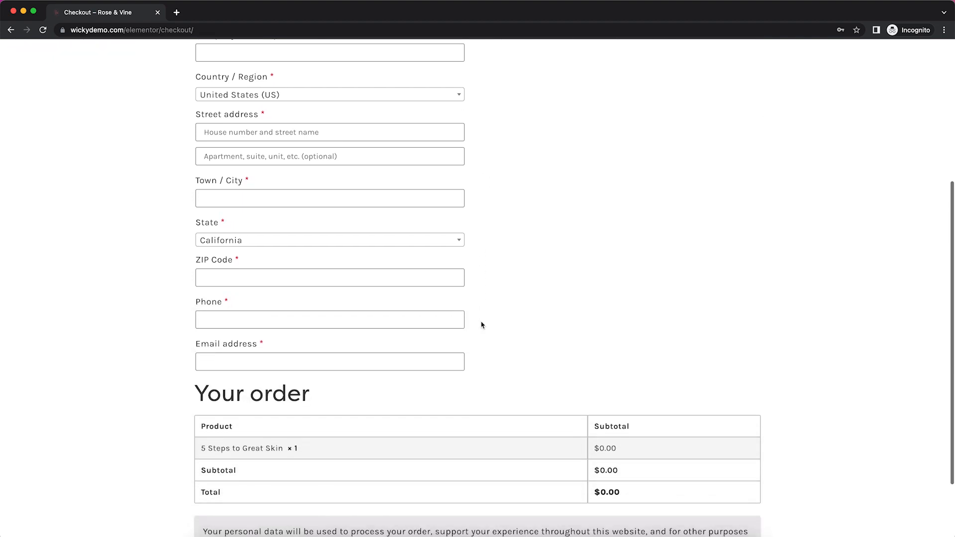
pyautogui.scroll(-3)
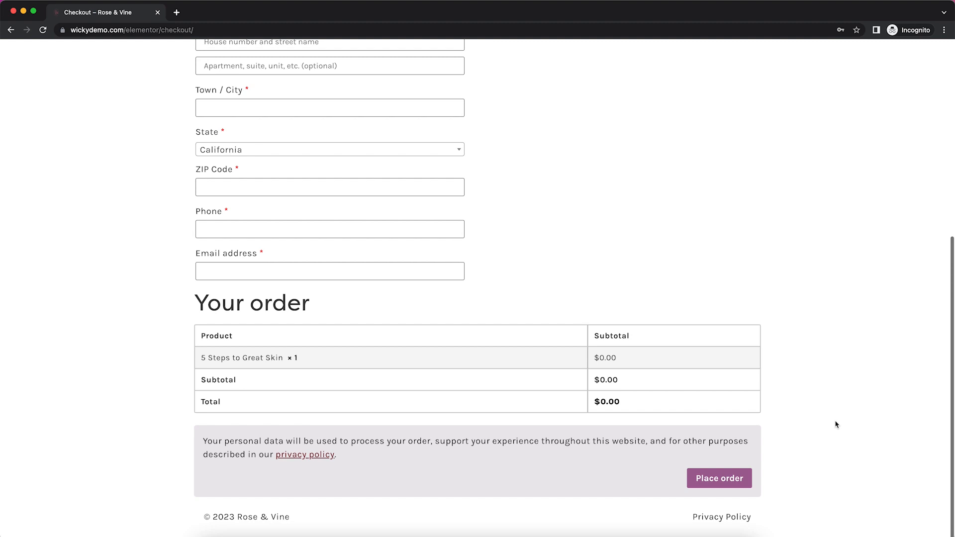
pyautogui.click(719, 478)
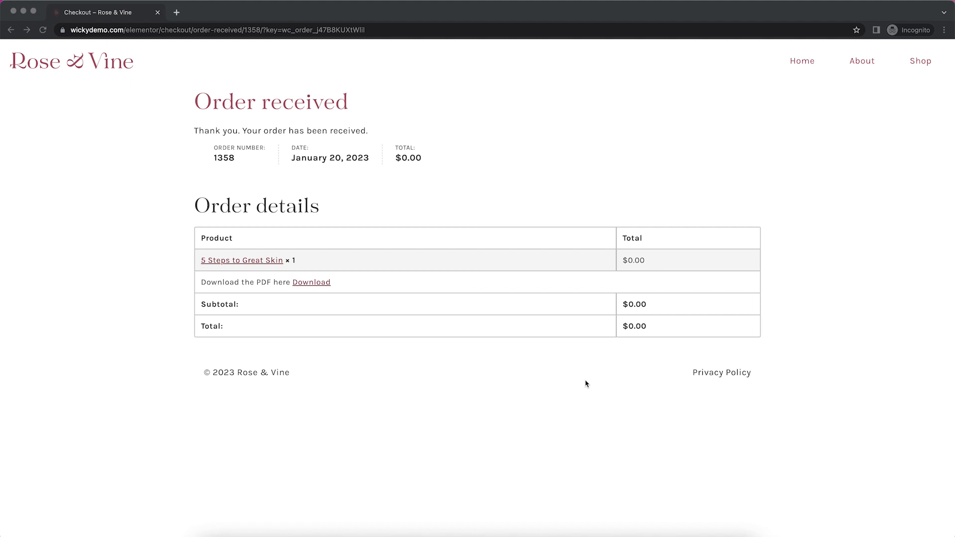
pyautogui.moveTo(206, 291)
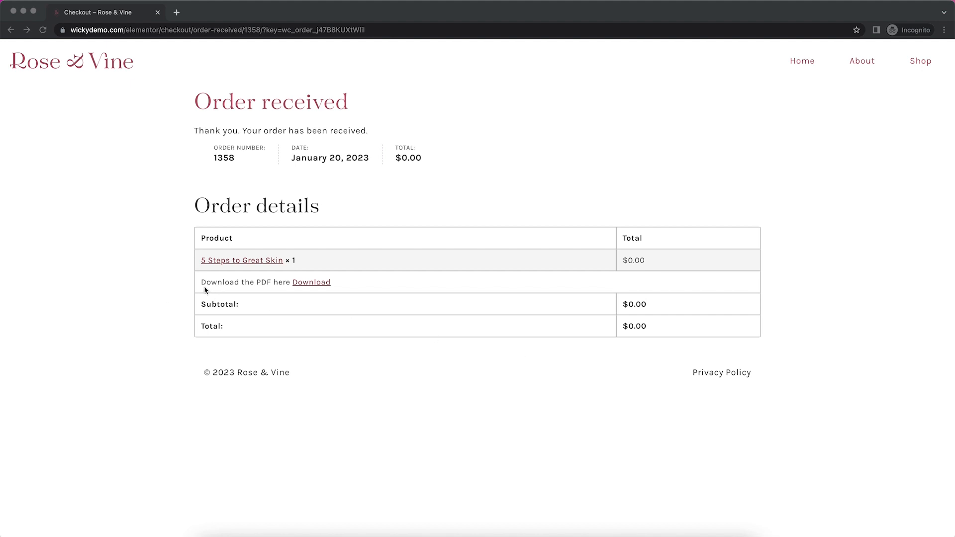
pyautogui.moveTo(263, 288)
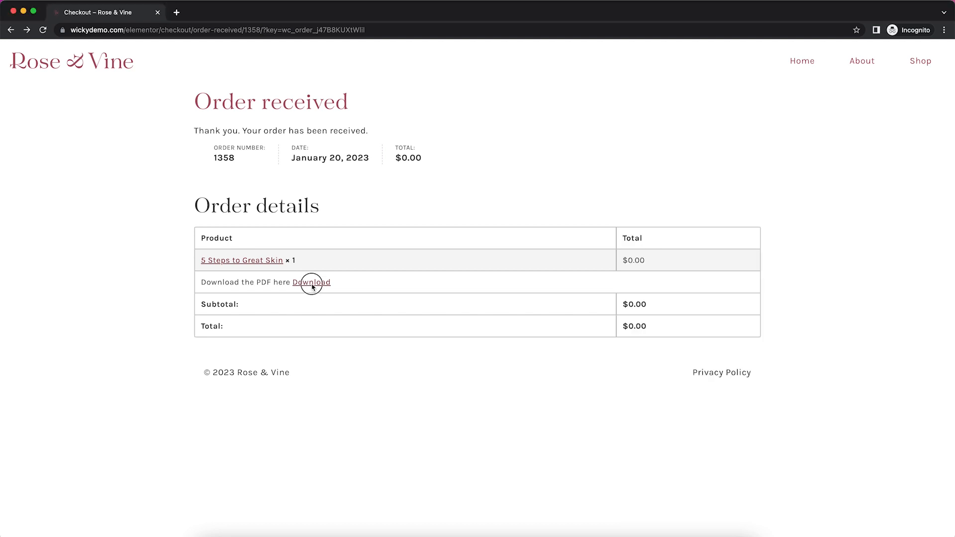
# Step: Follow the purchase note's Download link on the order-received page to open the PDF
pyautogui.click(310, 282)
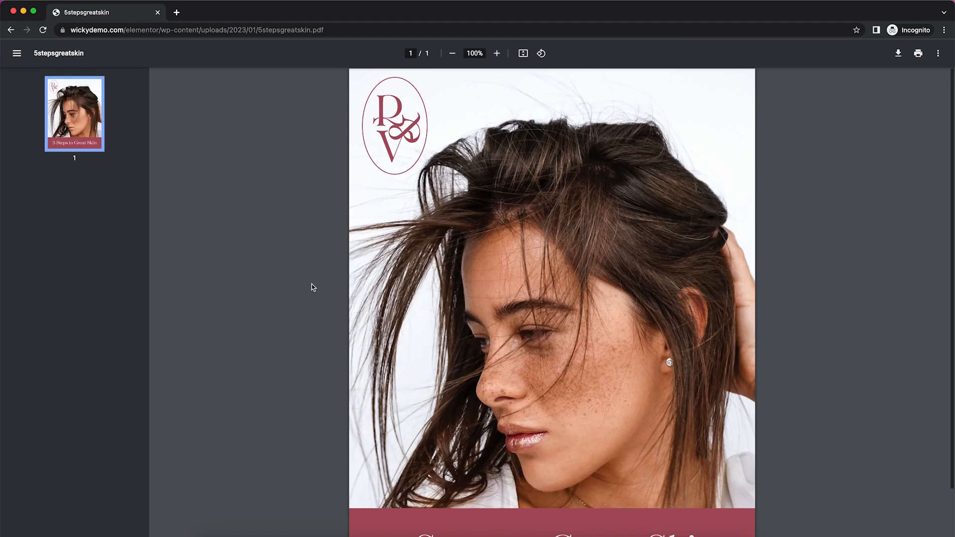
# Step: Scroll the PDF in Chrome's viewer to reveal the '5 Steps to Great Skin' cover
pyautogui.scroll(-3)
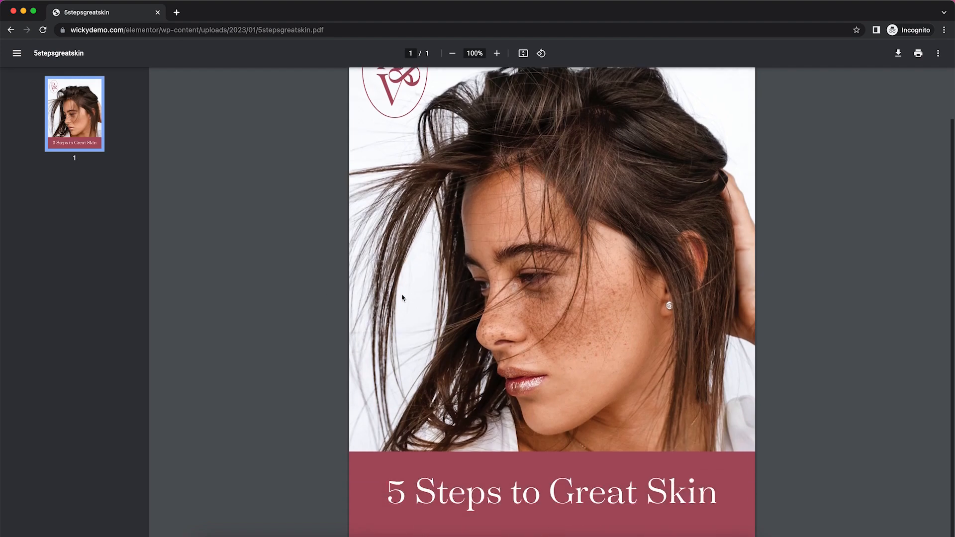